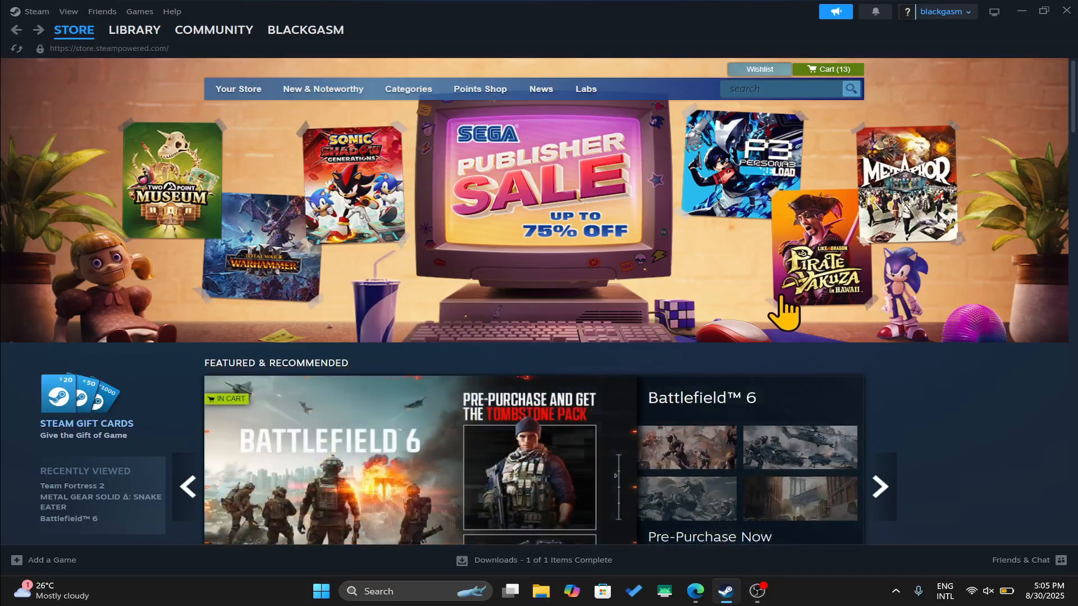
Step: Search the store for 'mafia' and open the Mafia: The Old Country page
click(305, 29)
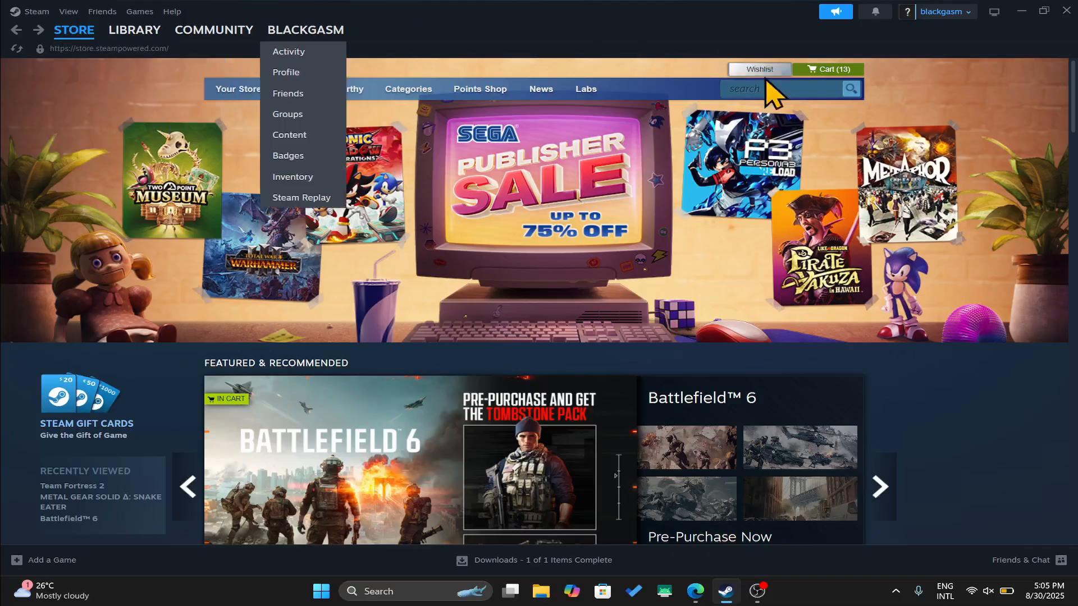
text(mafia)
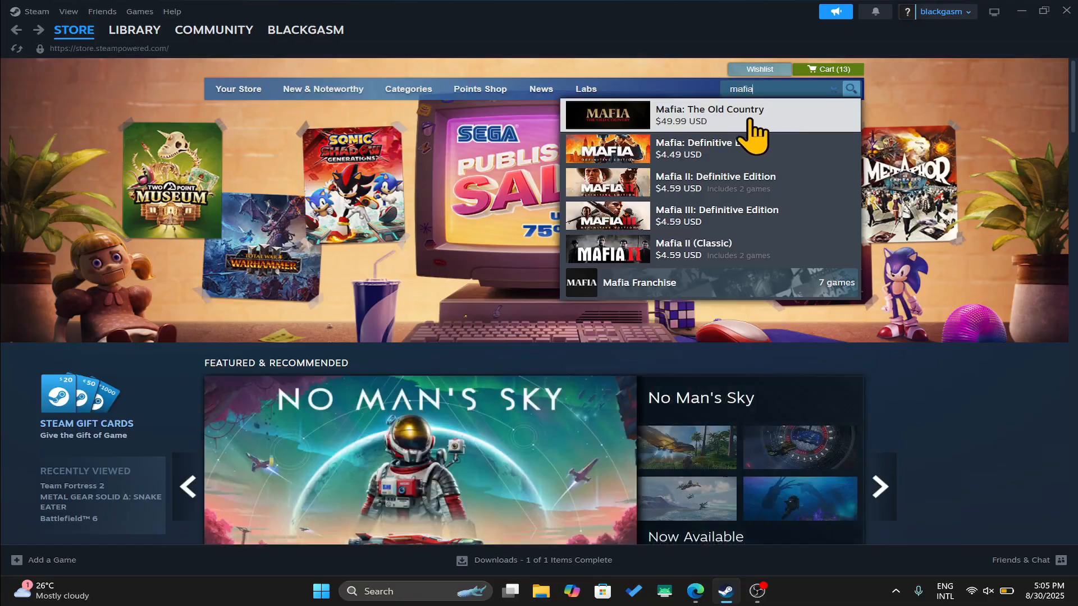
click(708, 114)
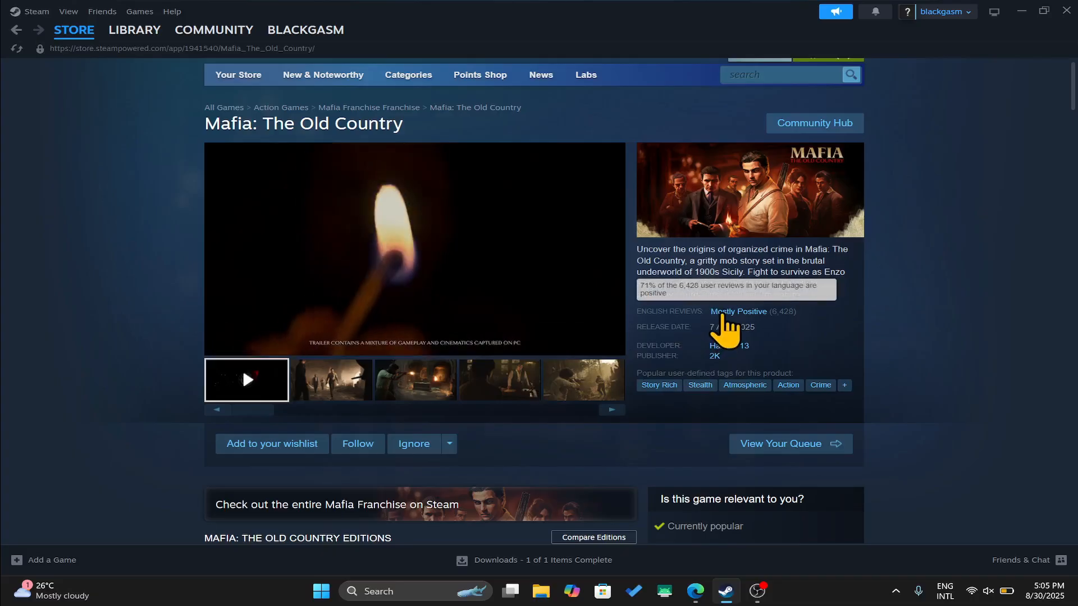
Step: Add the Deluxe Edition to the cart and view the cart
scroll(down, 3)
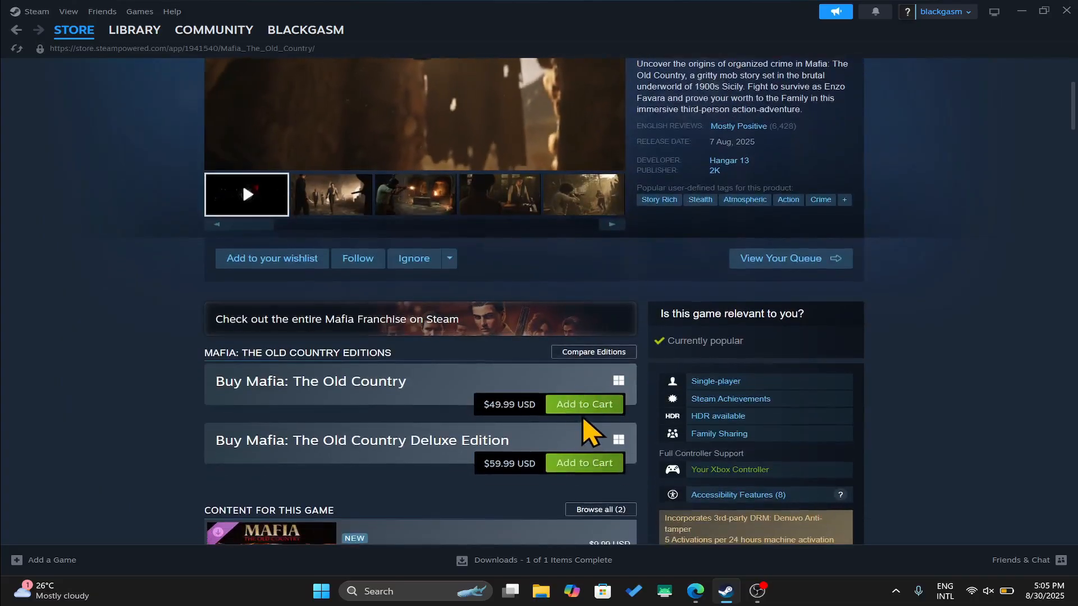
click(583, 404)
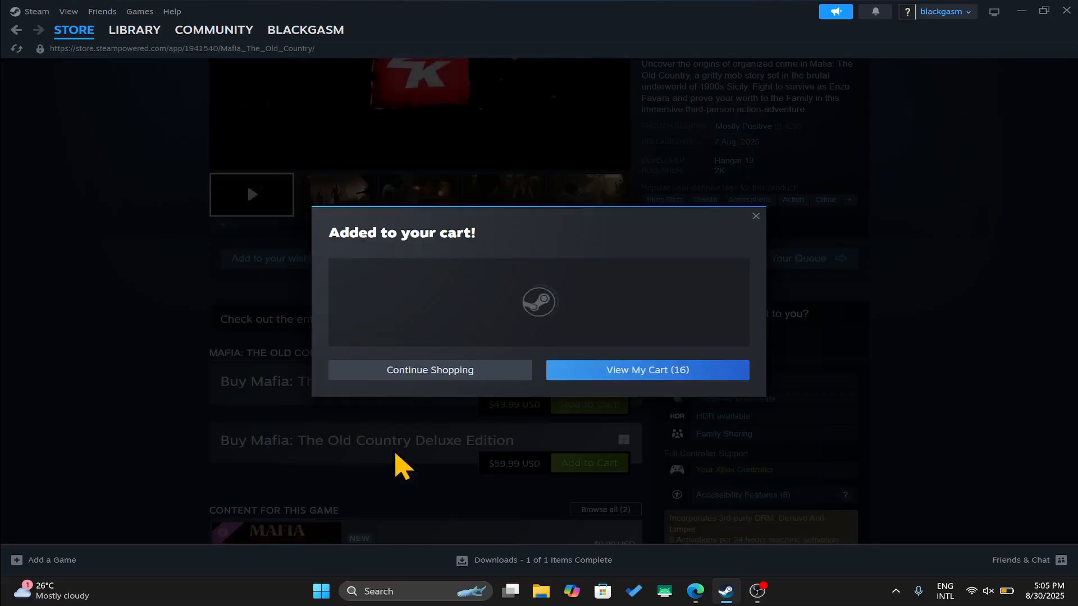
click(646, 371)
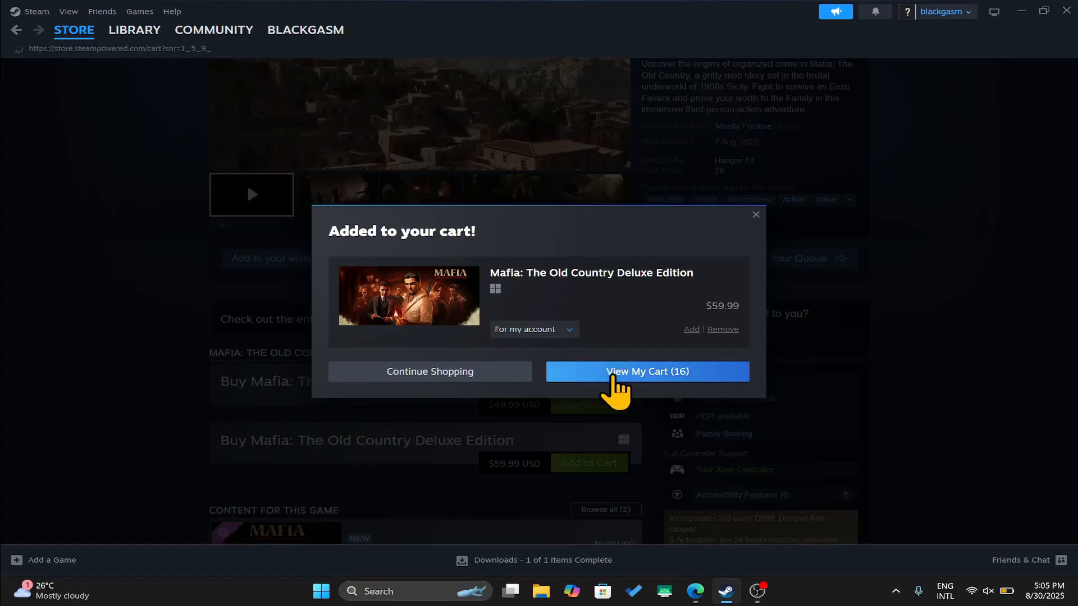
click(645, 371)
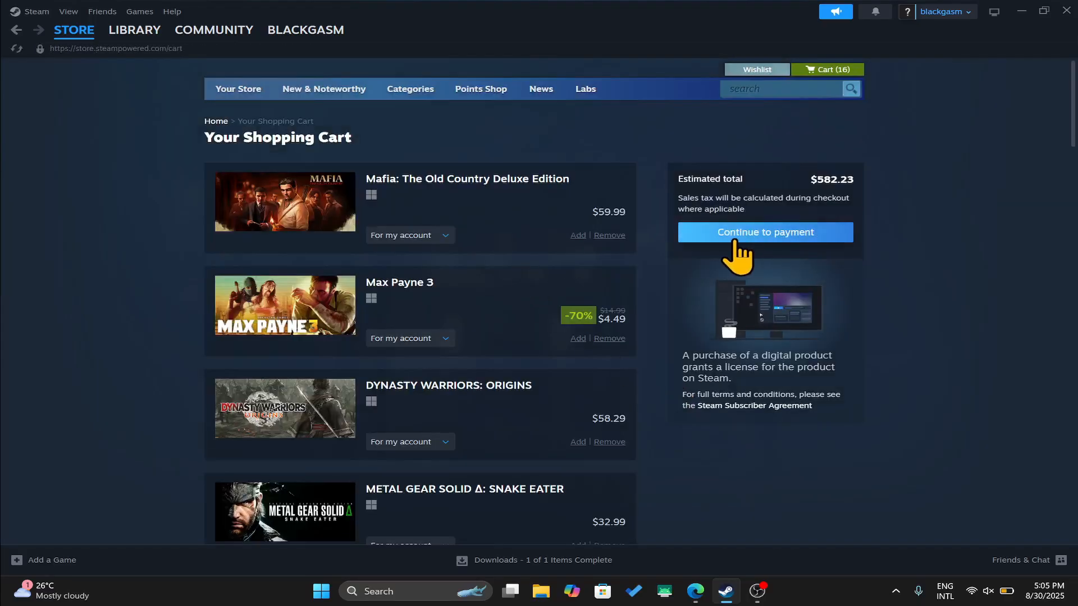
Step: Continue from the cart to payment, select PayPal, and proceed to the PayPal step
click(763, 232)
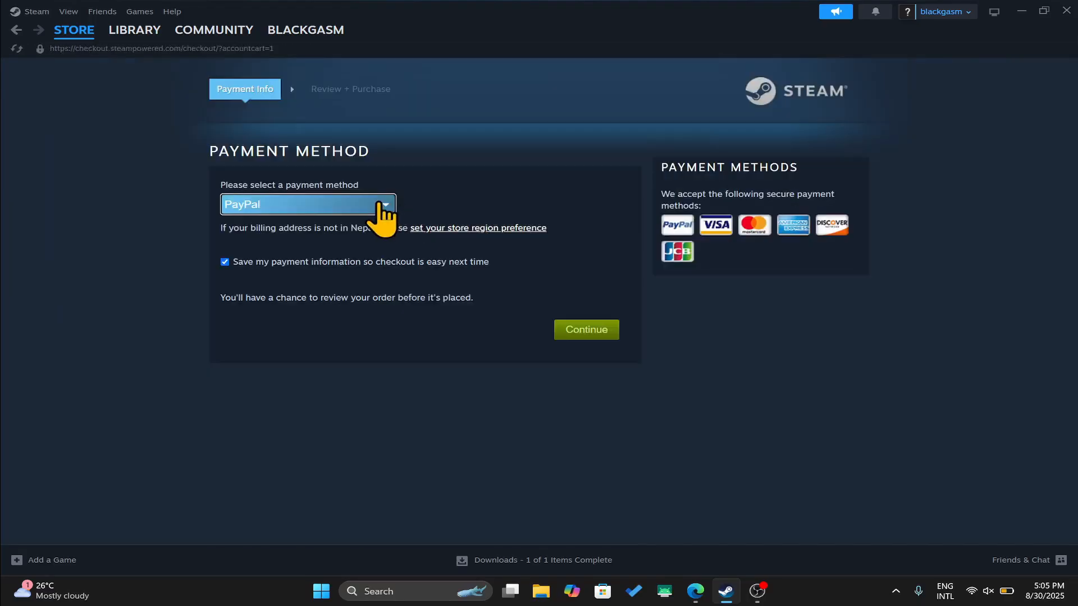
click(307, 204)
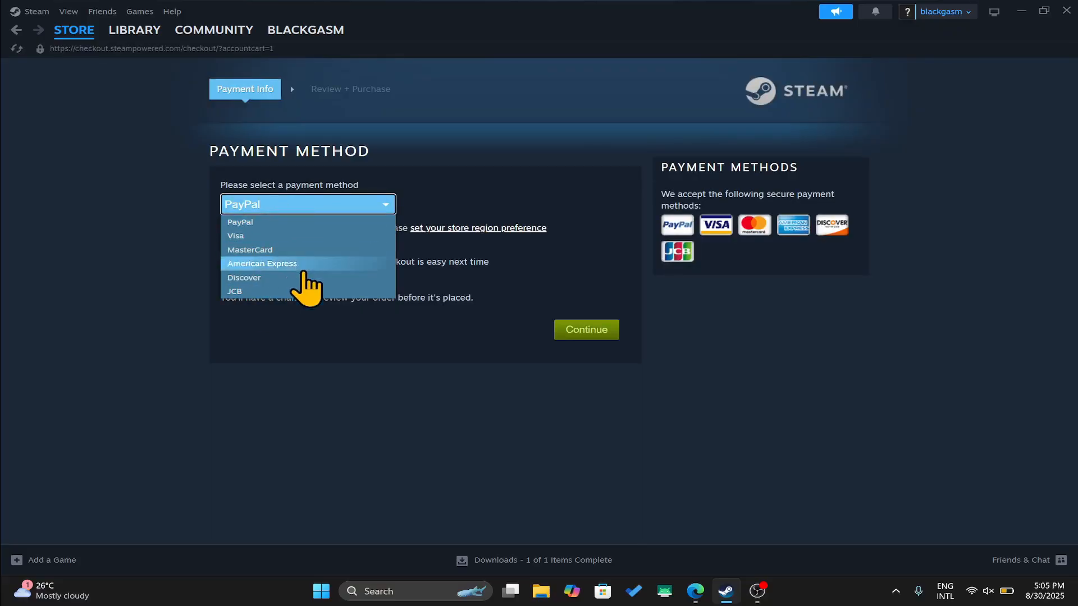
click(239, 222)
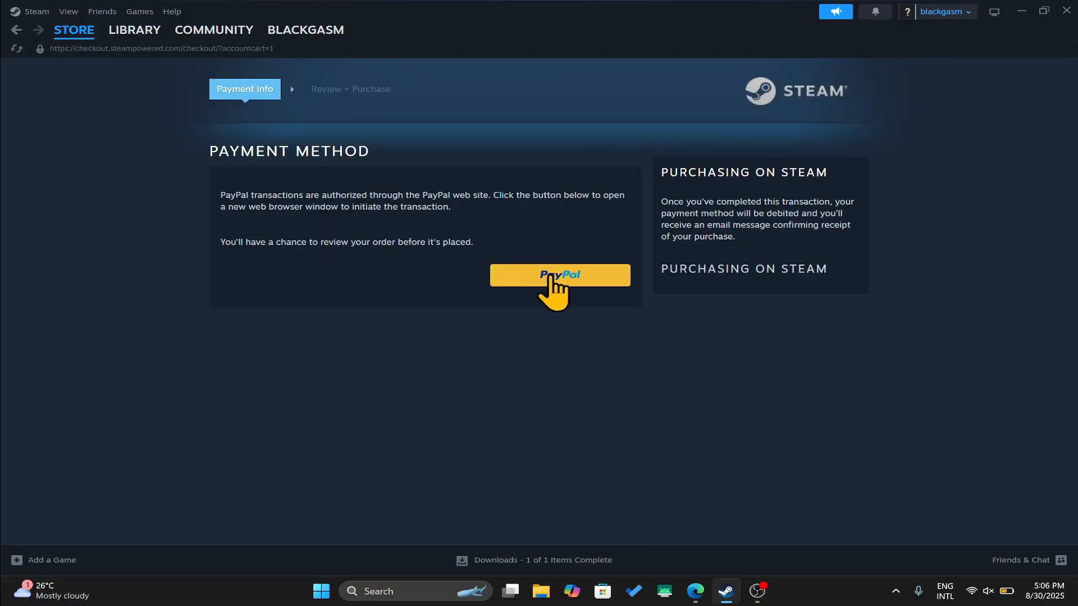
click(559, 275)
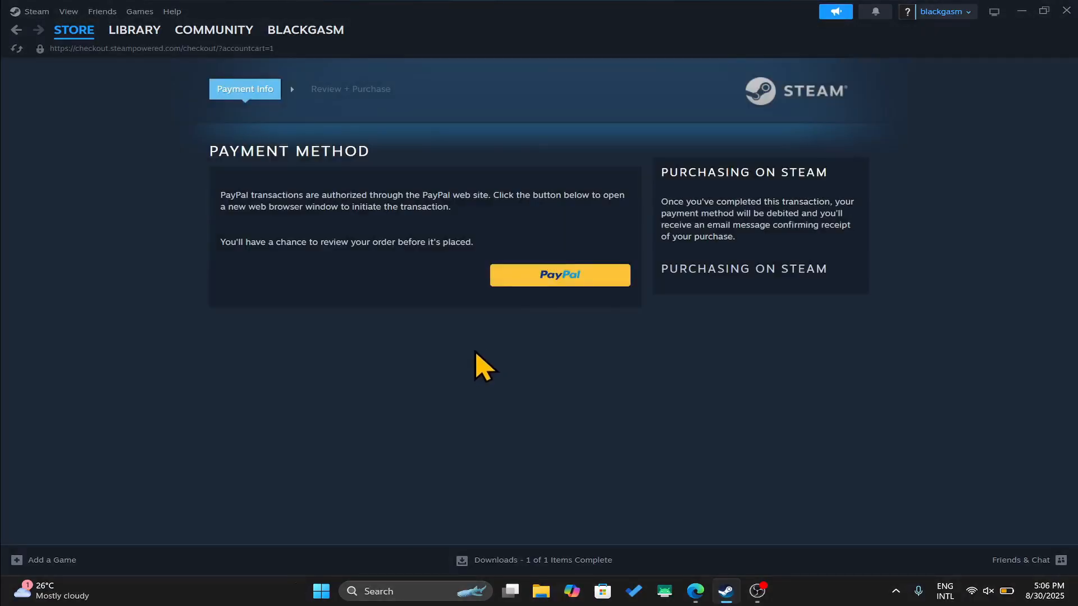
click(135, 29)
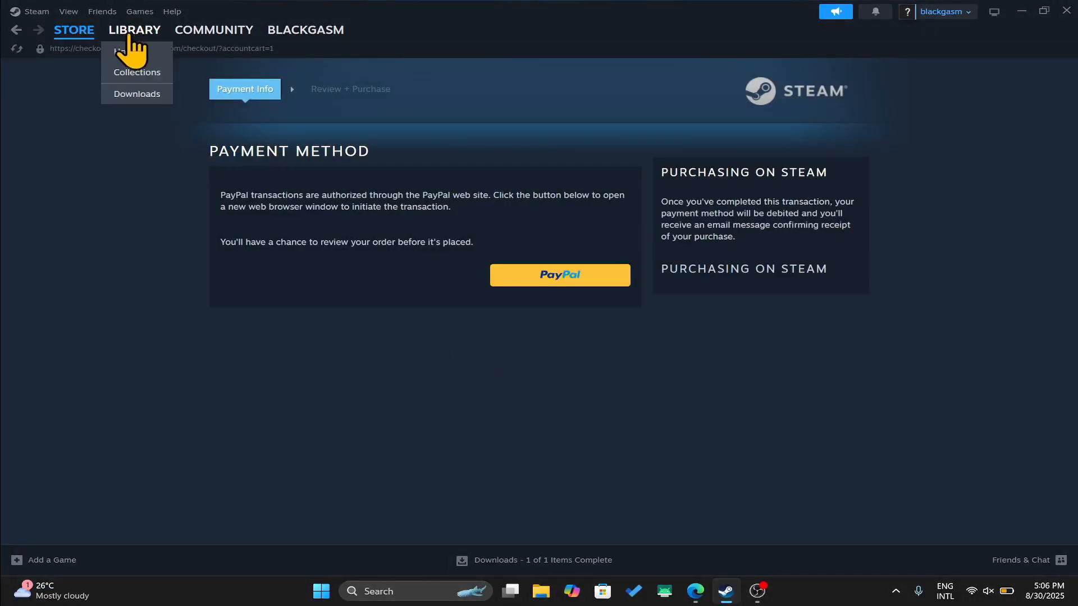